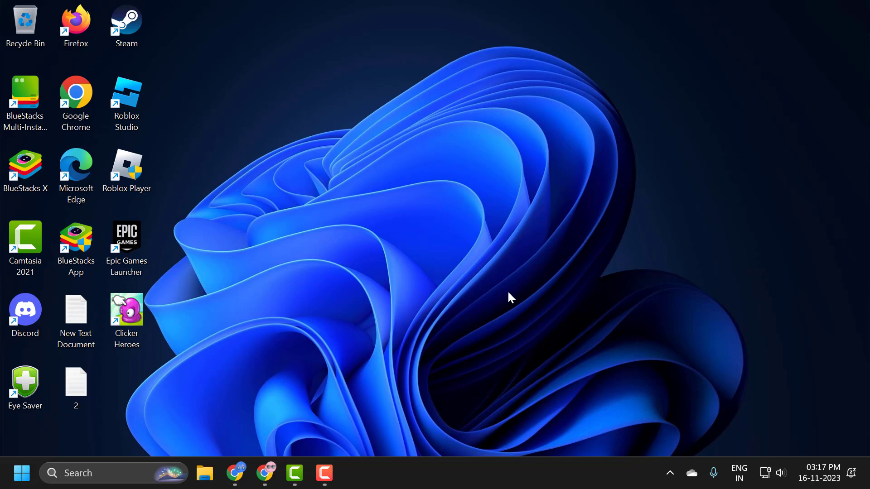
mouse_move(830, 484)
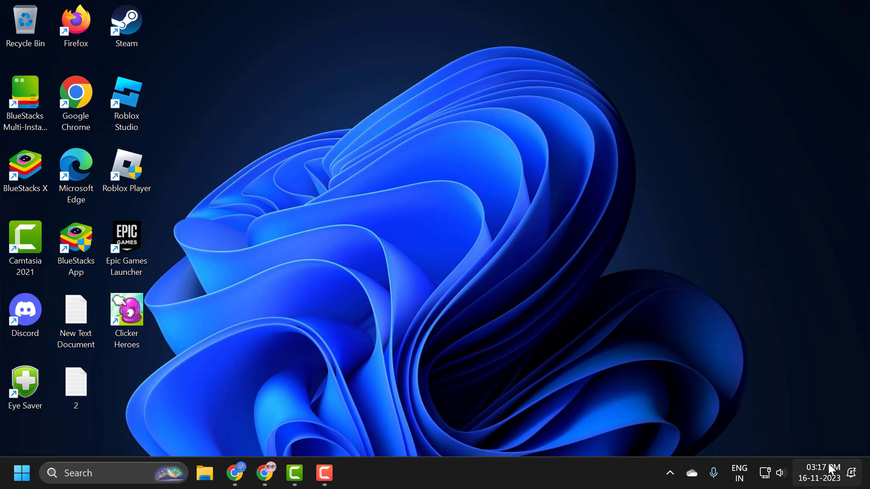
mouse_move(546, 274)
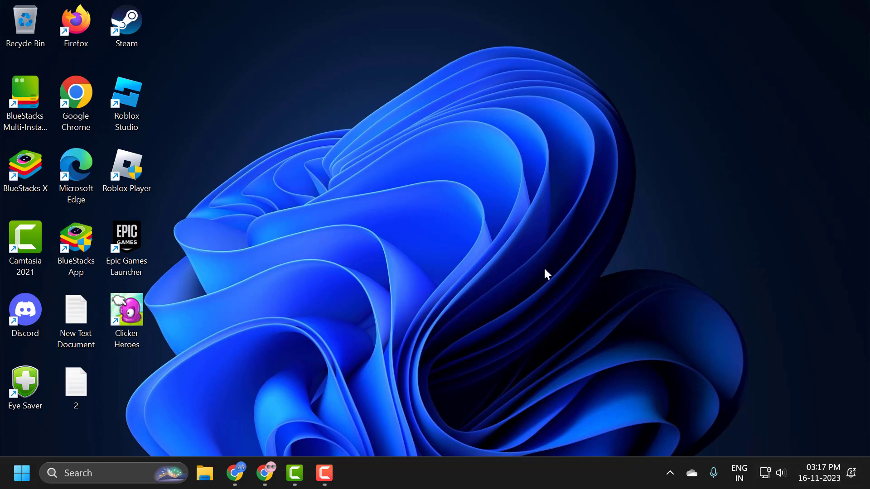
Launch Settings from the Start button's right-click quick link menu
left_click(75, 383)
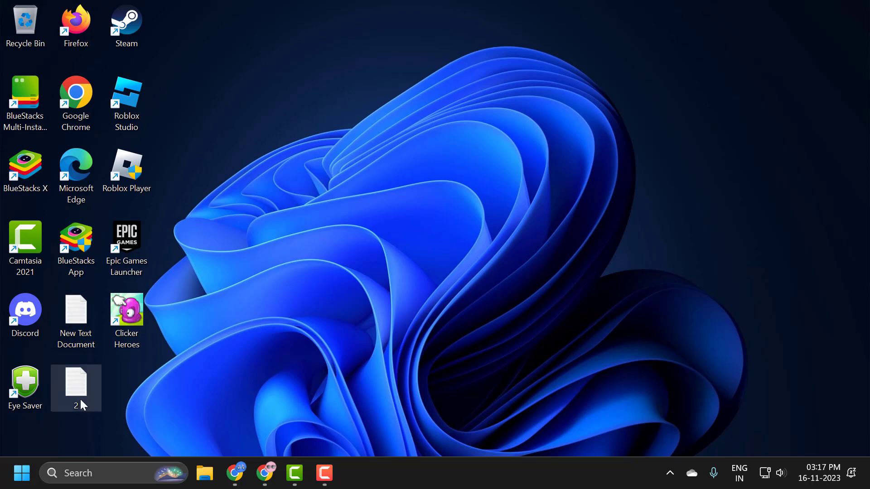
right_click(22, 473)
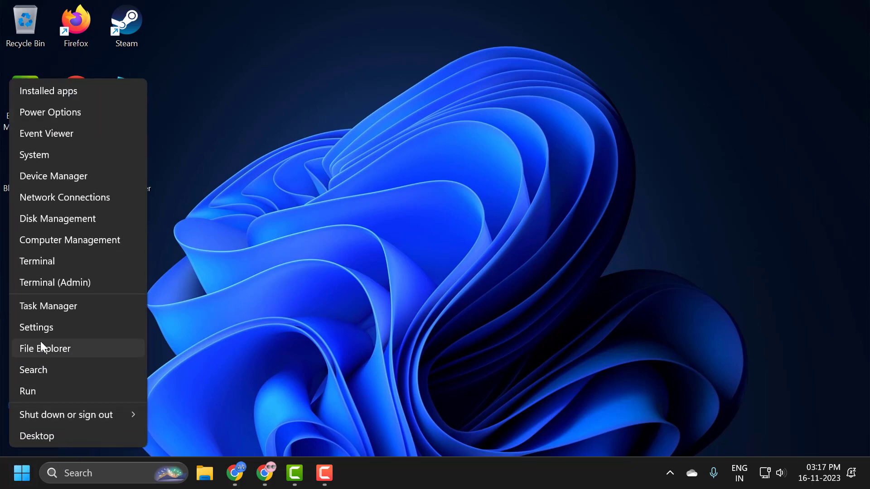
left_click(37, 328)
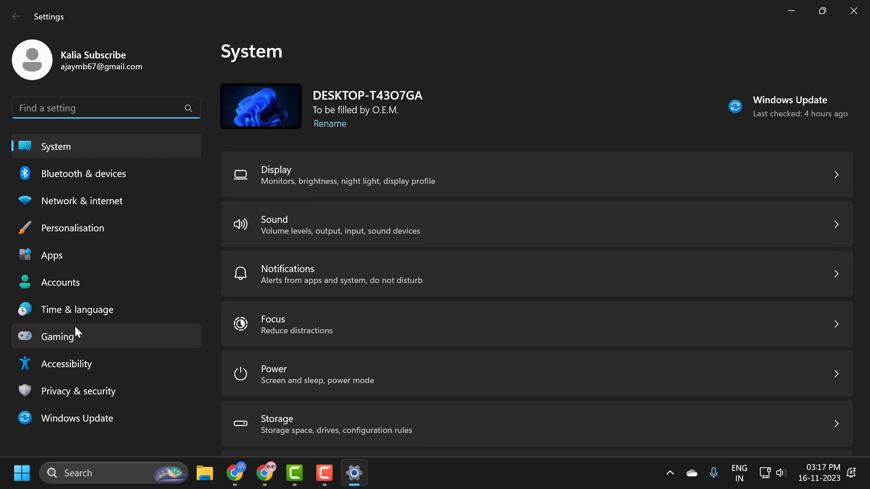
mouse_move(105, 227)
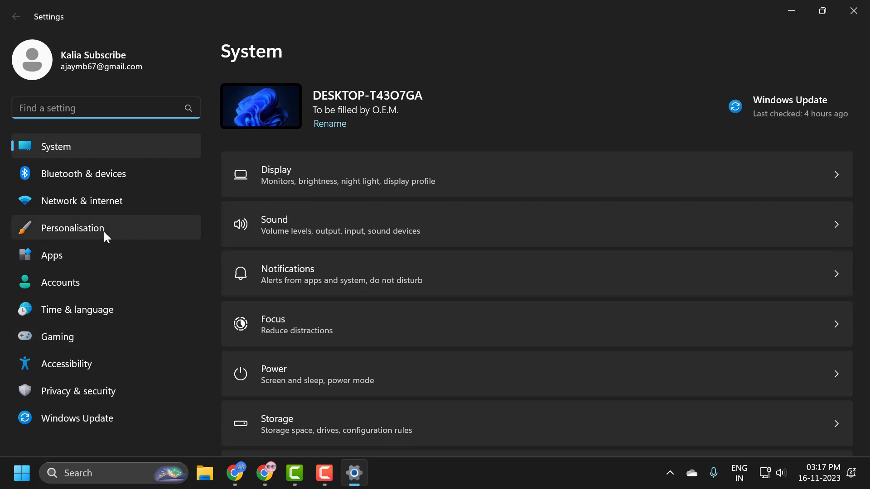
Go to Personalisation and scroll down to the Taskbar settings
left_click(73, 228)
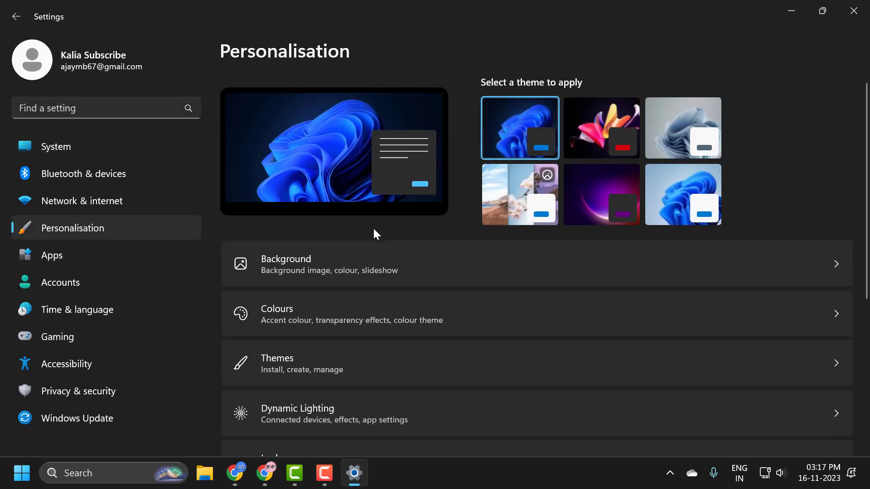
scroll("down", 3)
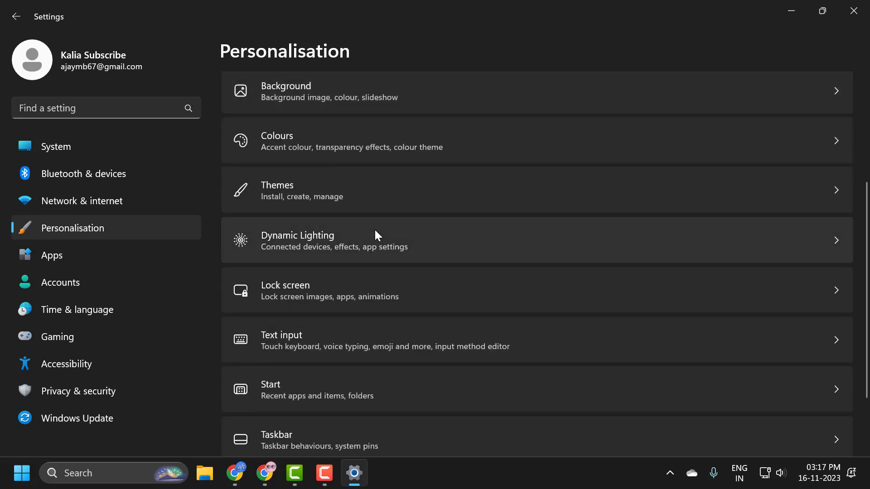
scroll("down", 3)
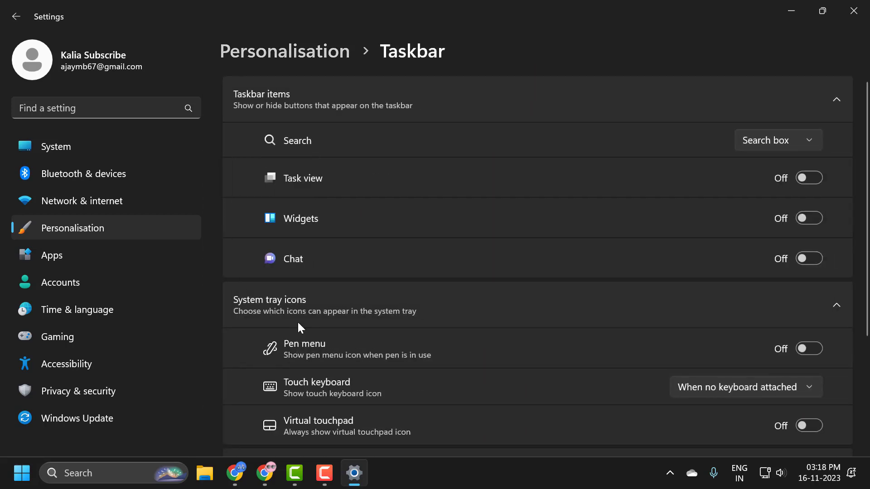
scroll("down", 3)
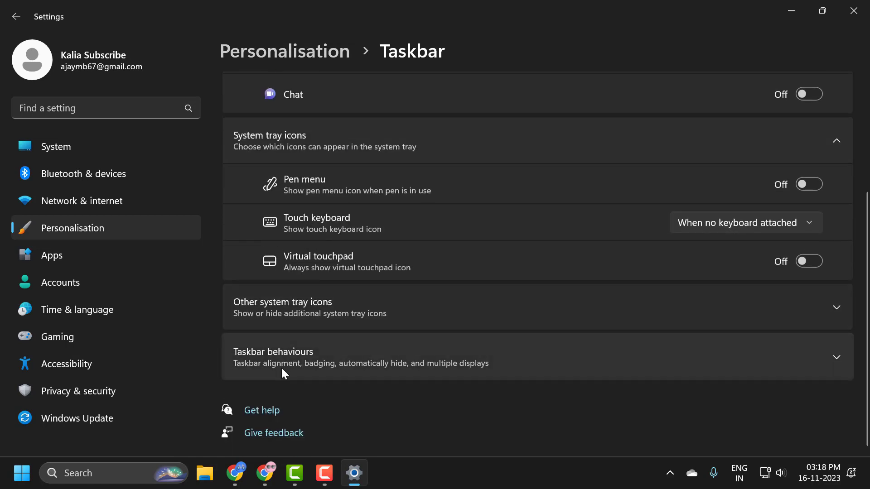
mouse_move(316, 366)
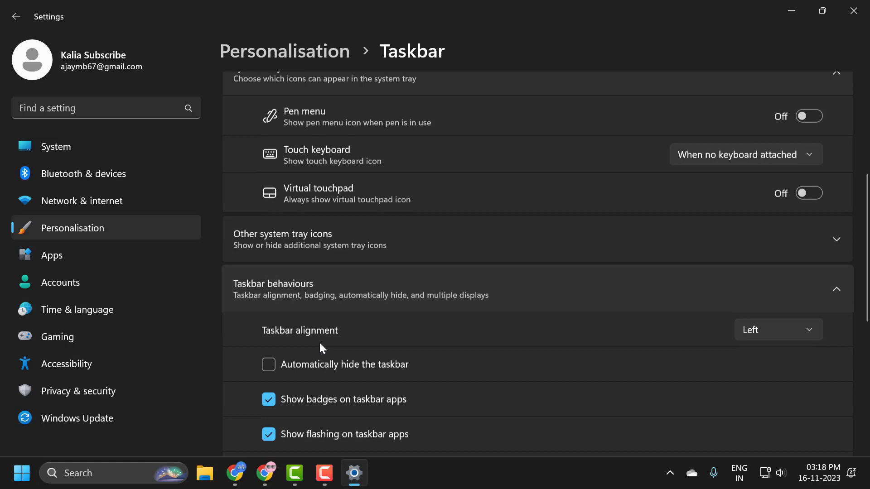
Tick 'Show seconds in system tray clock' under Taskbar behaviours
scroll("down", 3)
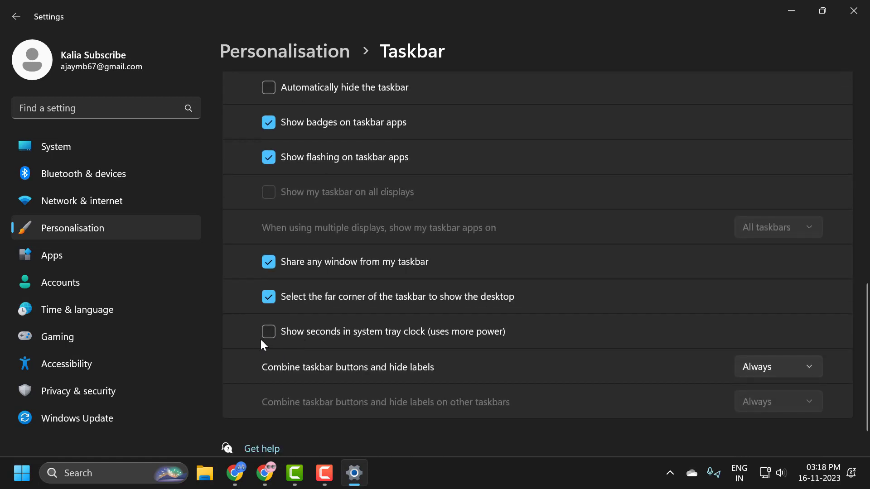
left_click(269, 331)
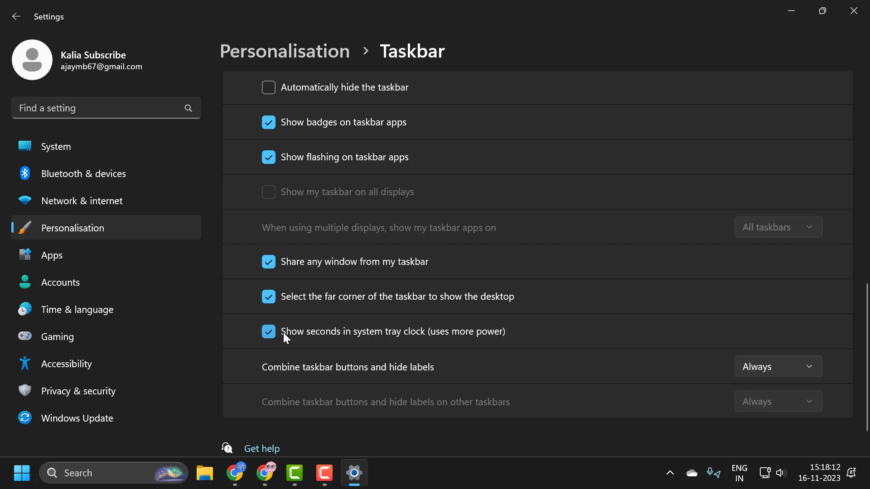
mouse_move(354, 341)
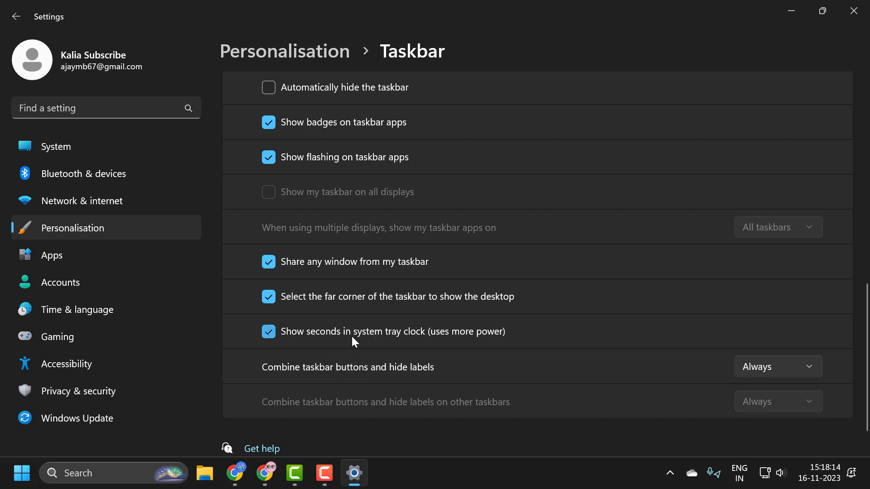
mouse_move(450, 346)
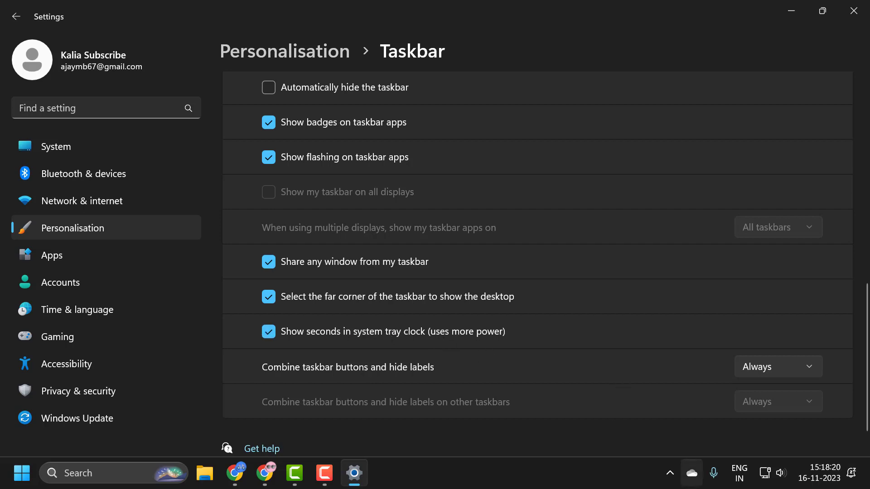
mouse_move(832, 478)
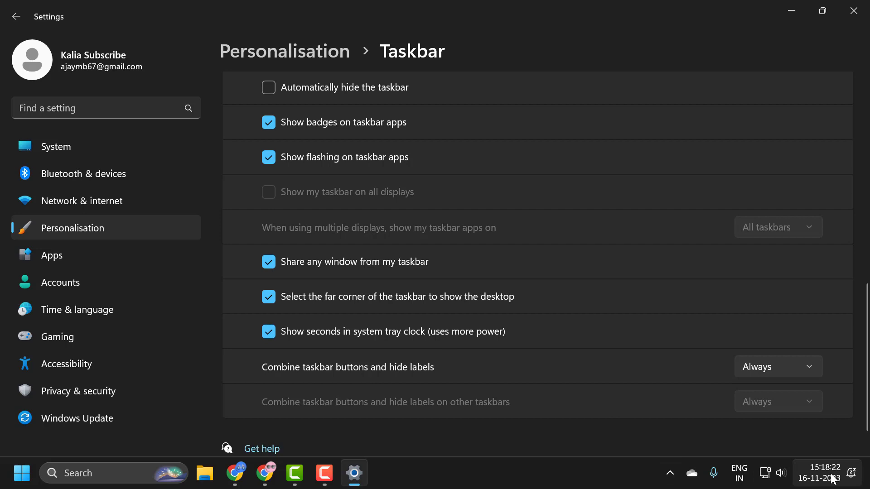
mouse_move(641, 375)
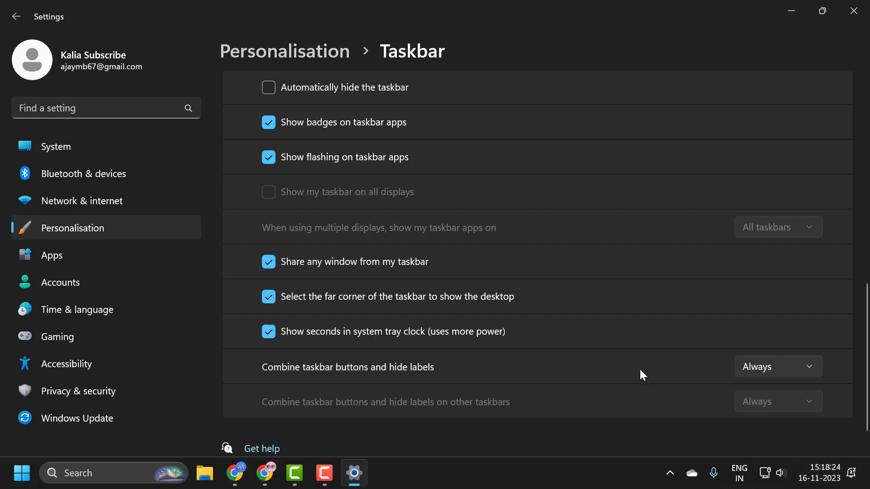
mouse_move(599, 359)
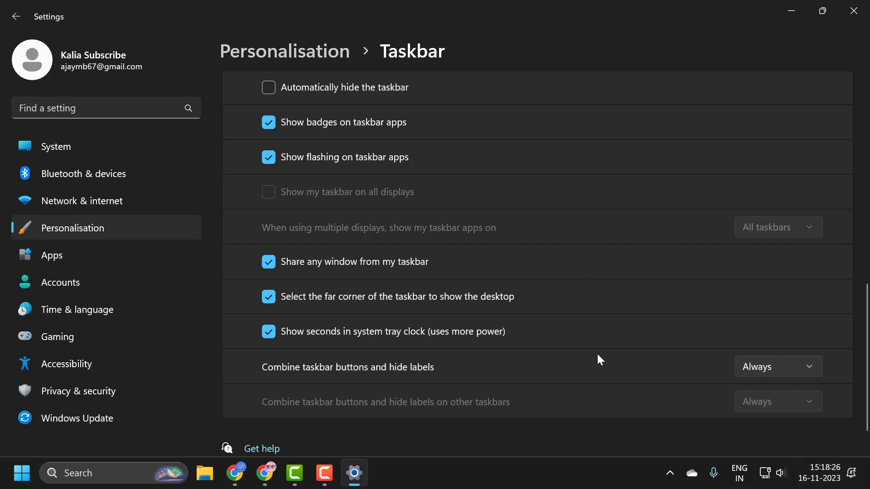